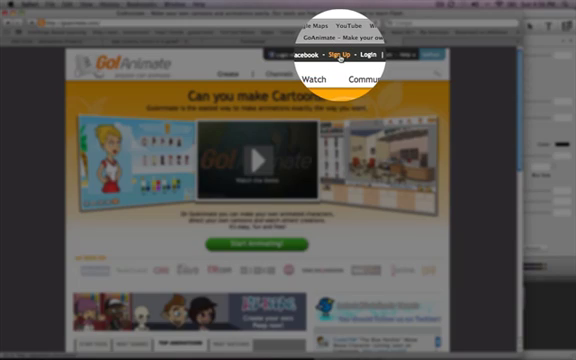
# Go to the sign-up page comparing the free Basic plan with GoAnimate Plus+
pyautogui.click(328, 48)
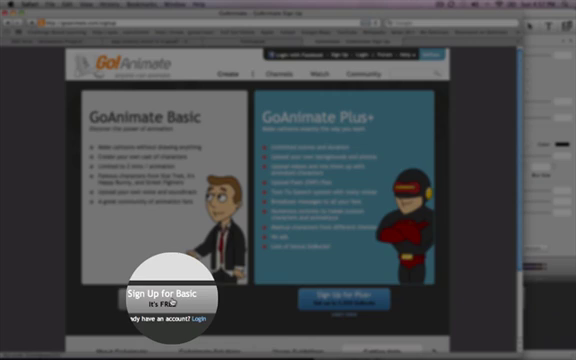
pyautogui.click(164, 296)
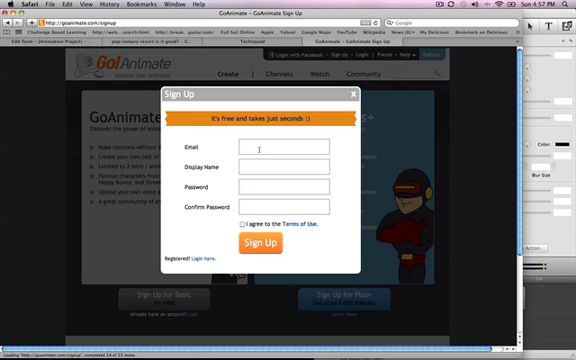
pyautogui.click(288, 148)
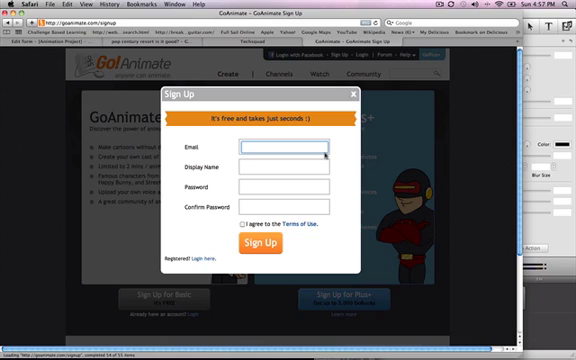
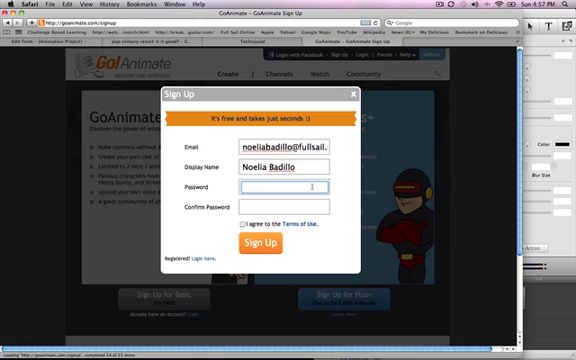
pyautogui.write('•')
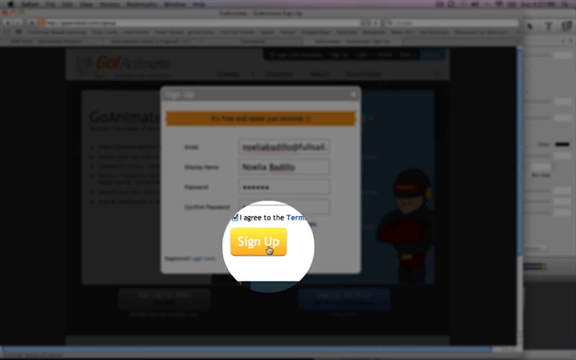
# Submit the sign-up and continue to the welcome page confirming the account and 250 GoPoints gift
pyautogui.click(264, 244)
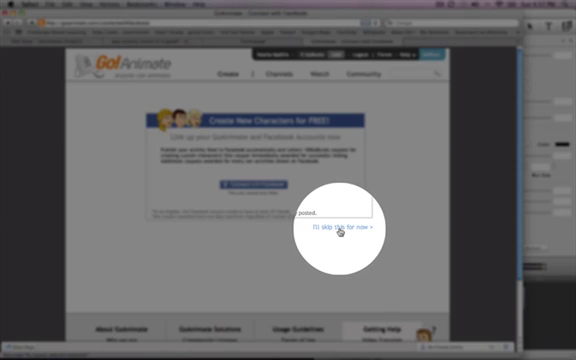
pyautogui.click(330, 232)
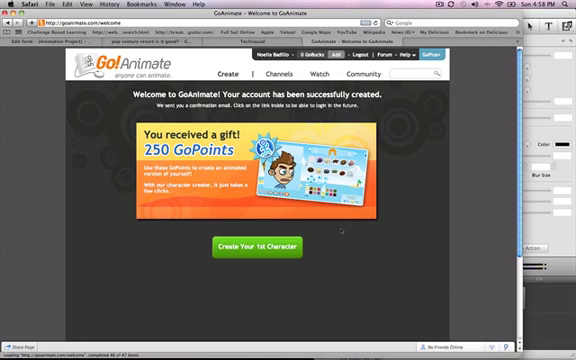